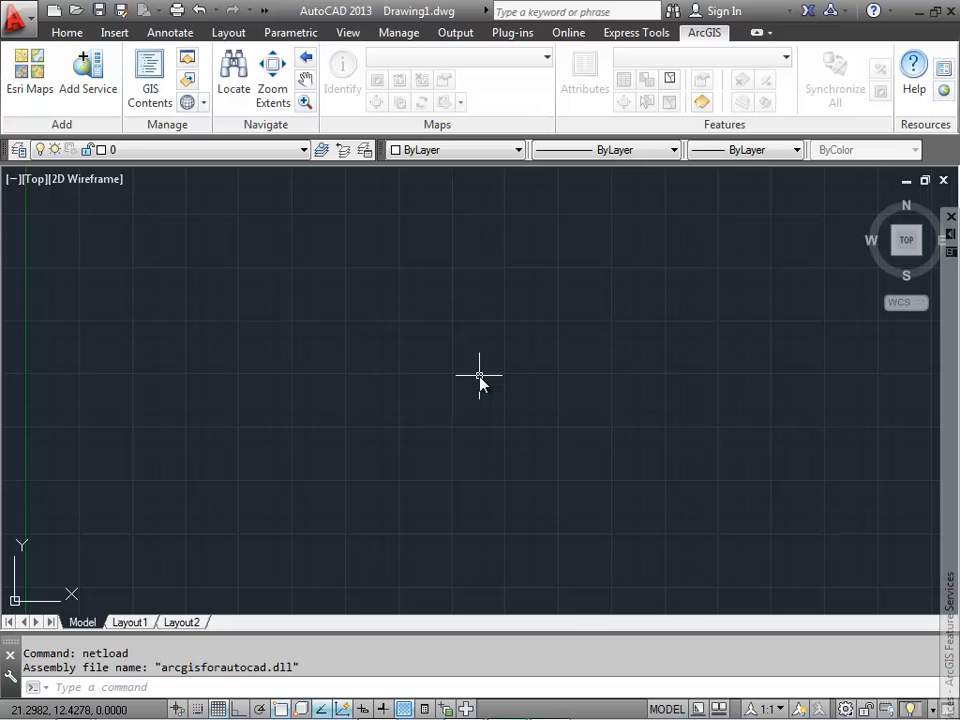
pyautogui.moveTo(84, 126)
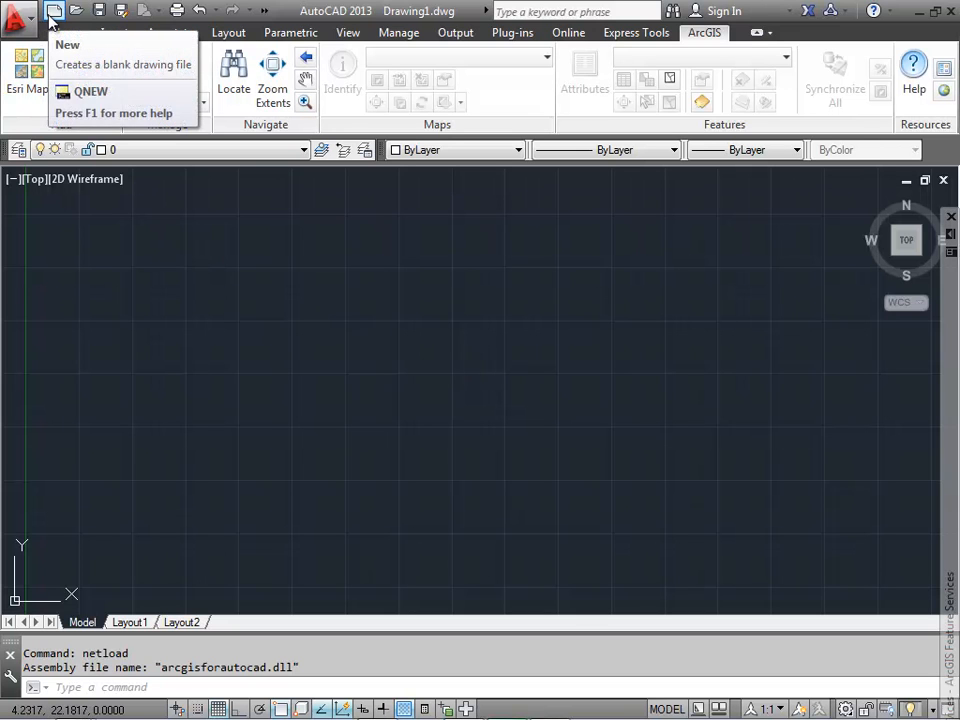
# Start a new drawing from the CountyGISDataExtract.dwt template via QNEW
pyautogui.click(68, 44)
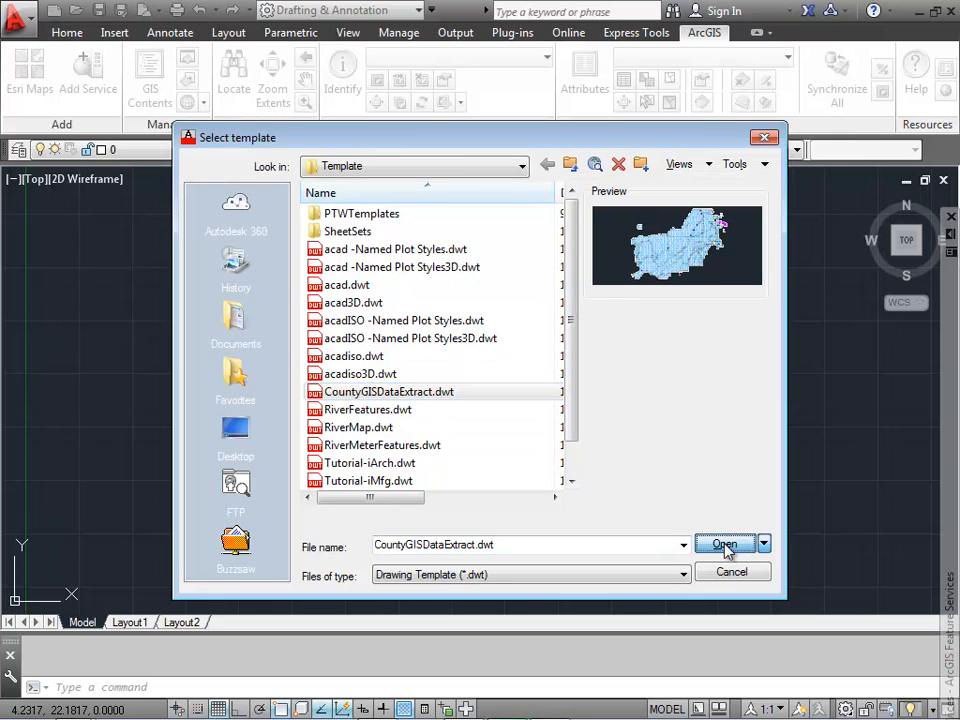
# Create the Riverside water drawing and read its coordinate system in the F2 text window
pyautogui.click(724, 544)
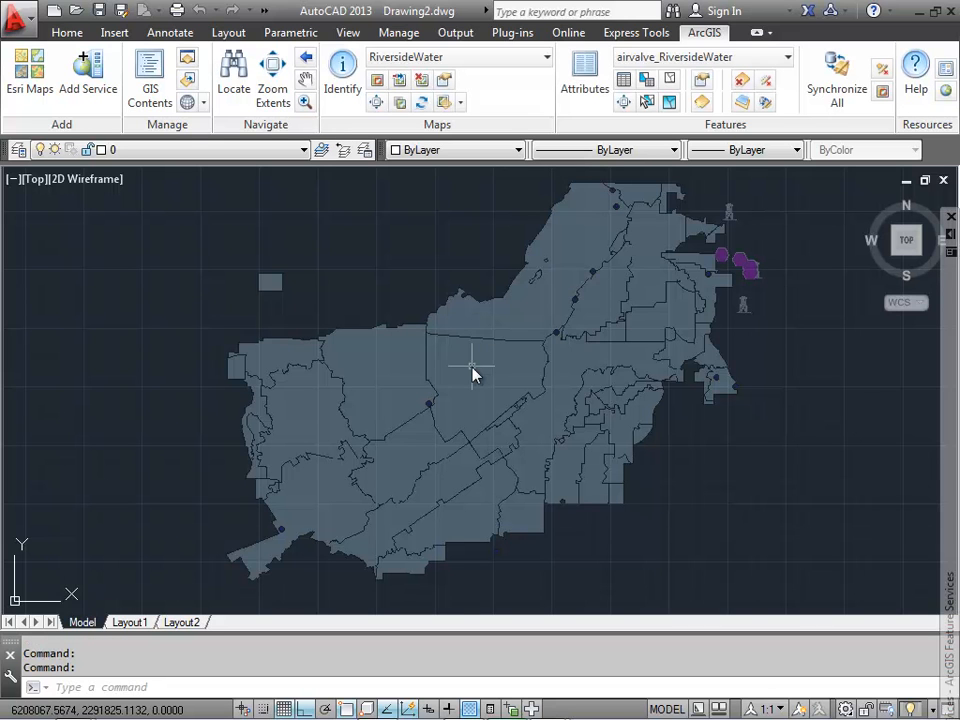
pyautogui.moveTo(224, 240)
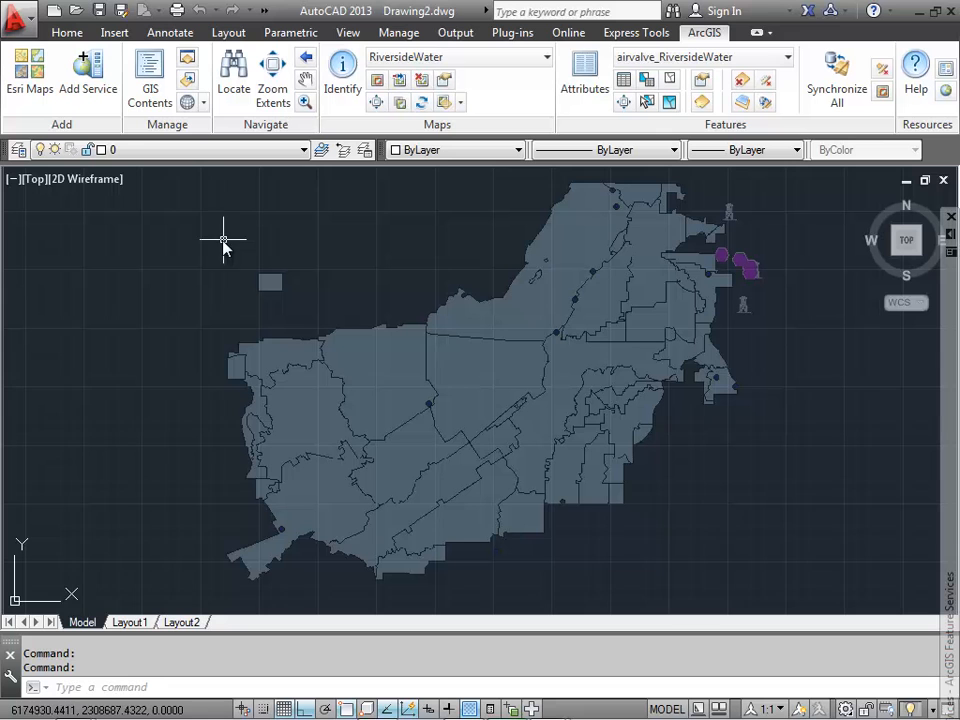
pyautogui.click(204, 104)
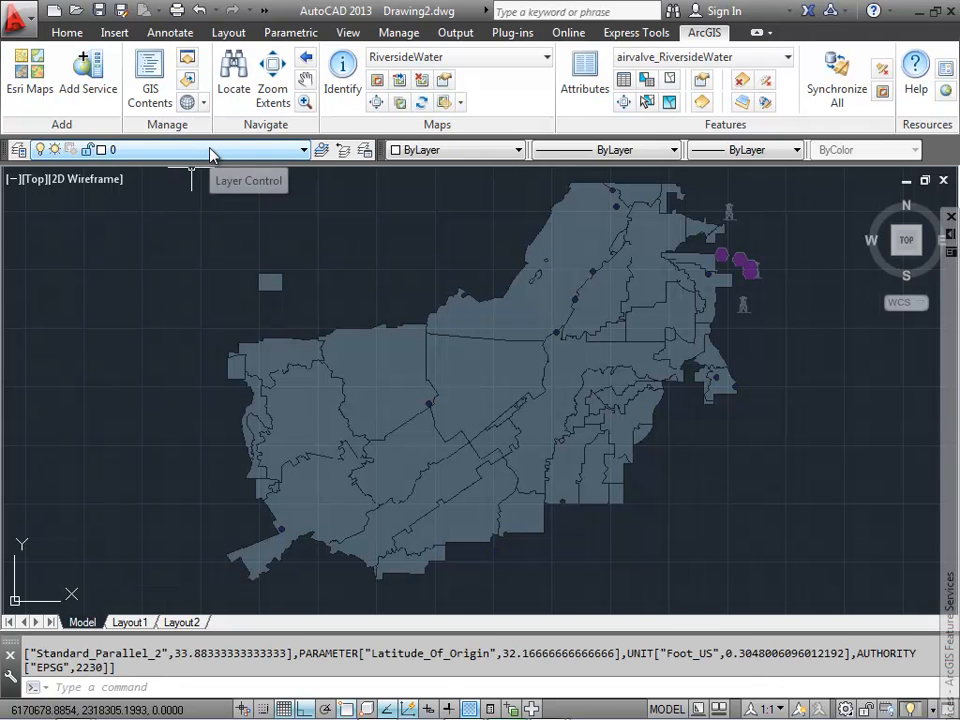
pyautogui.press('f2')
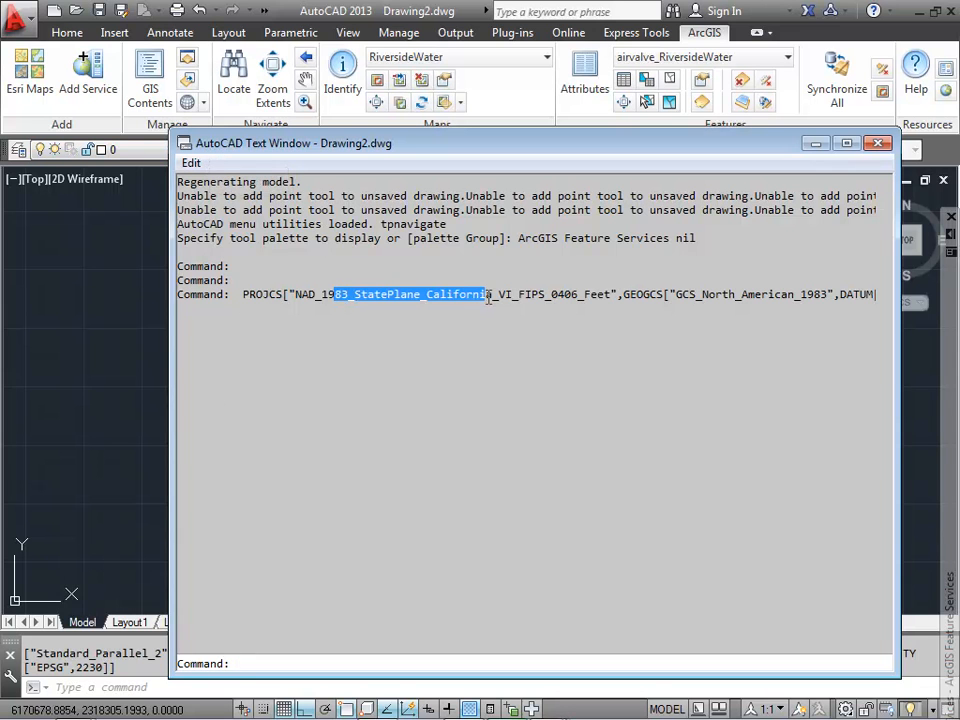
pyautogui.click(876, 142)
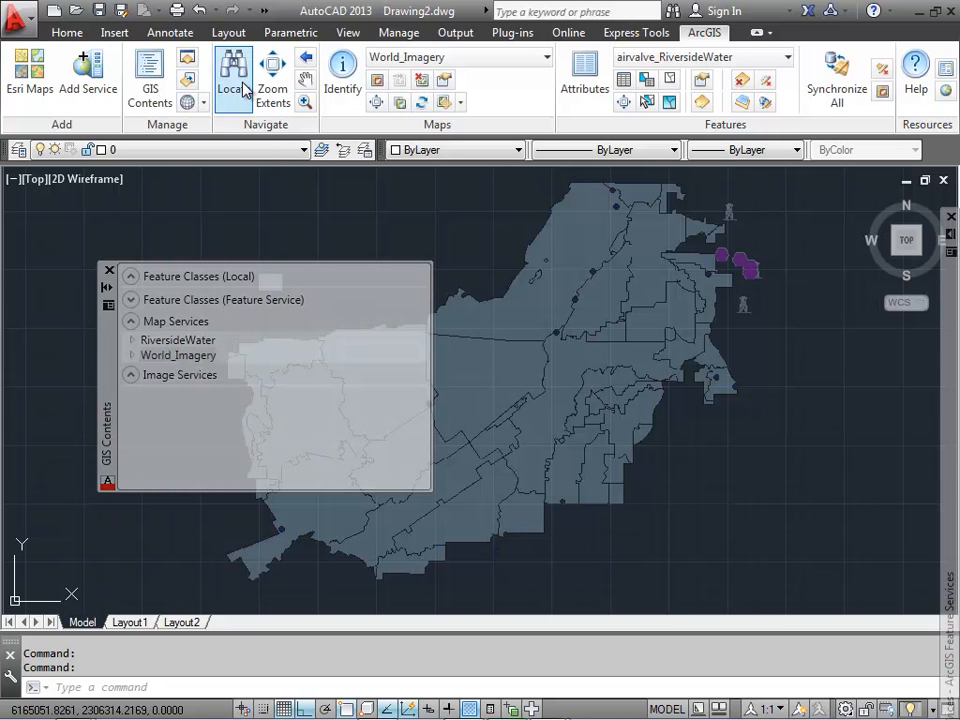
# Geocode '1230 Main Street, Riverside CA' with the ArcGIS Locate address search
pyautogui.click(232, 76)
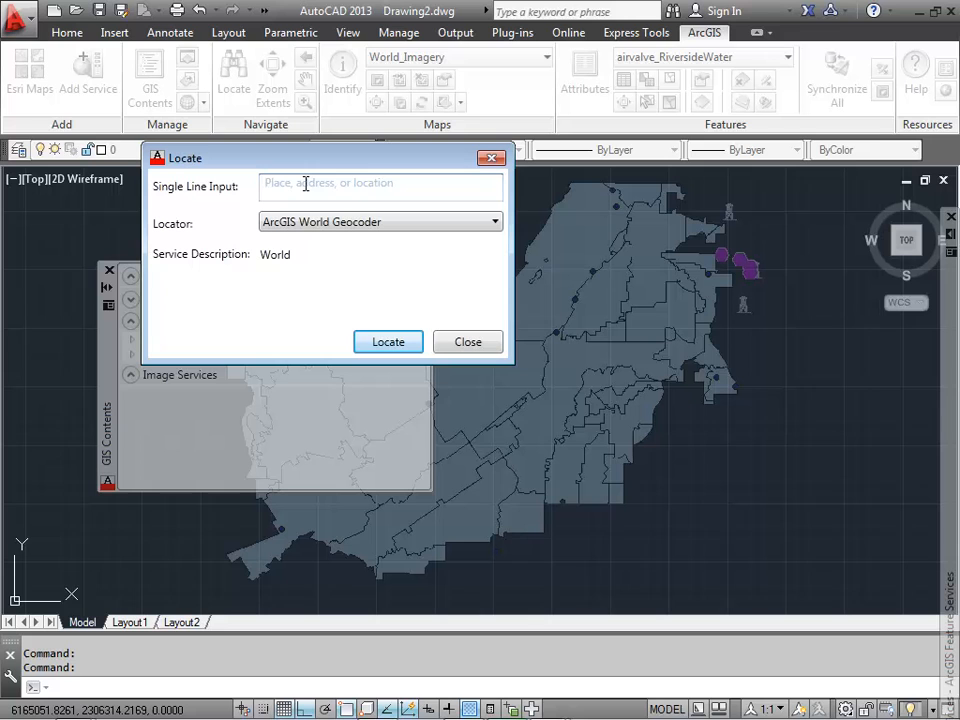
pyautogui.write('1230')
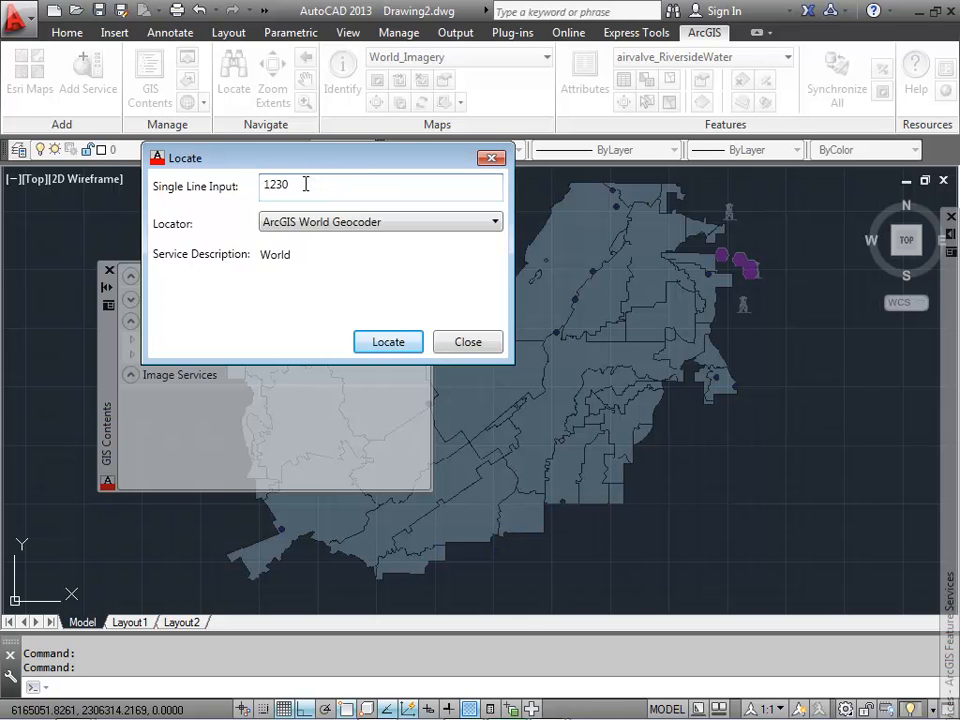
pyautogui.write('Main Street, R')
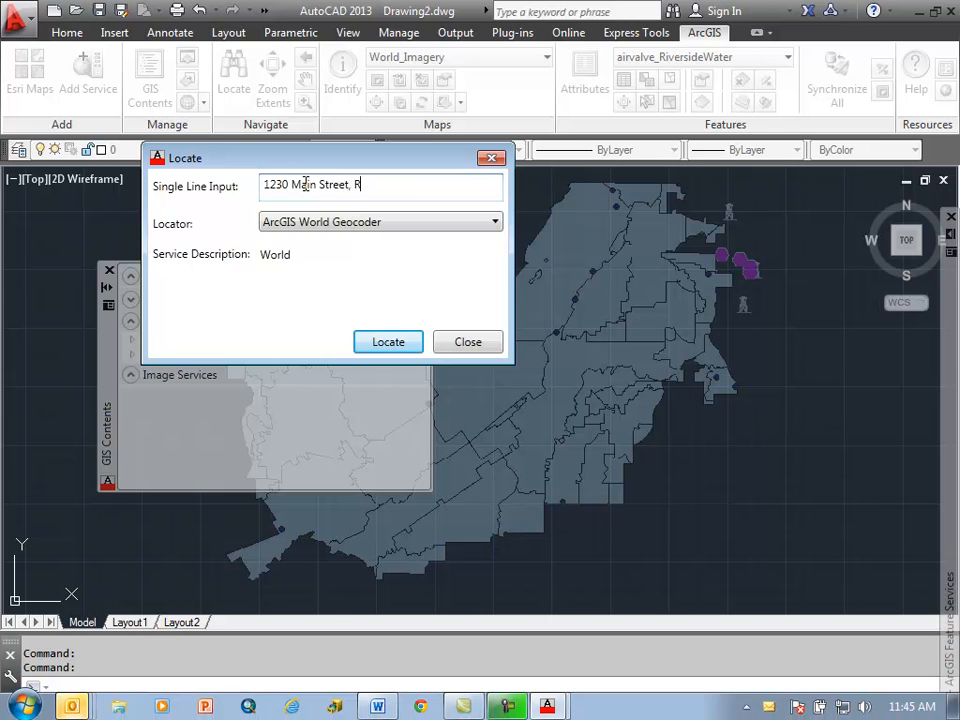
pyautogui.write('iverside CA')
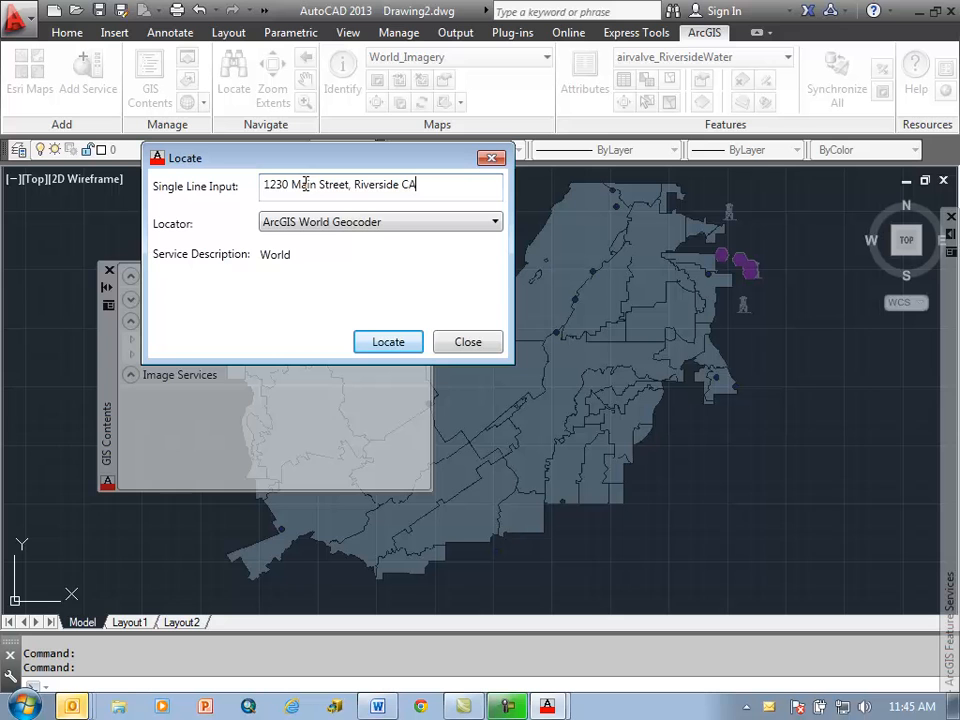
pyautogui.click(388, 340)
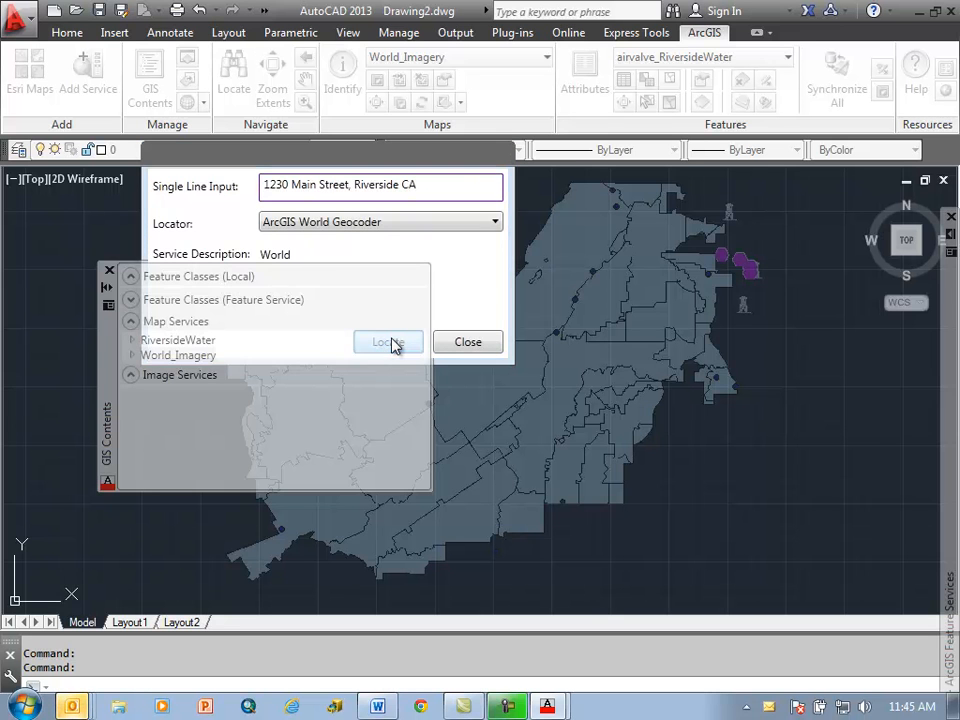
pyautogui.click(384, 342)
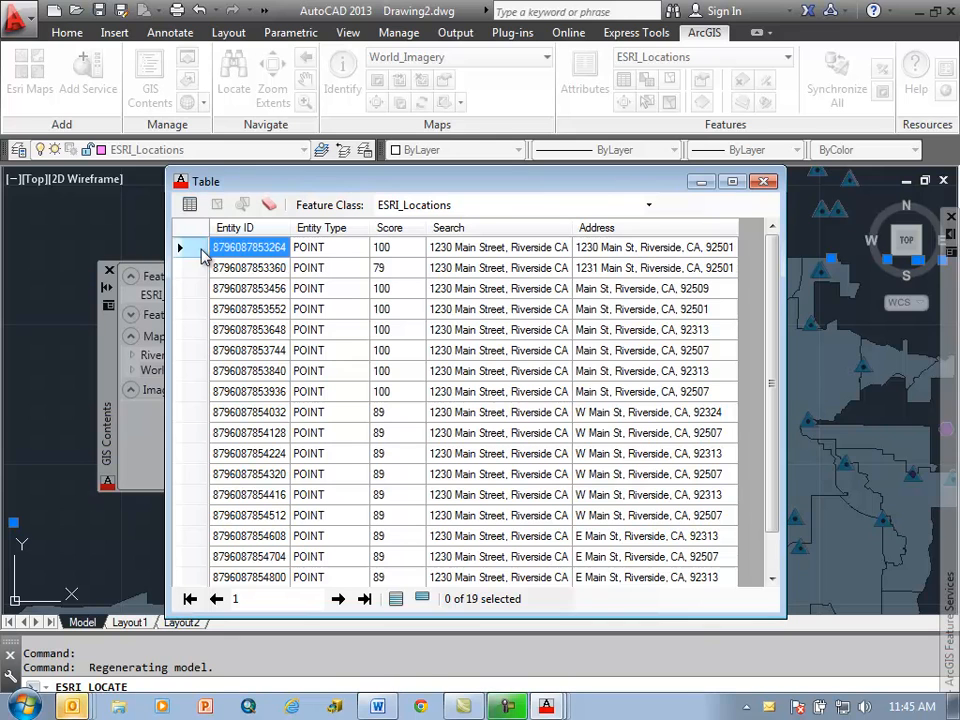
# Zoom to the top-scoring 1230 Main Street match and dismiss the ESRI_Locations results table
pyautogui.click(498, 248)
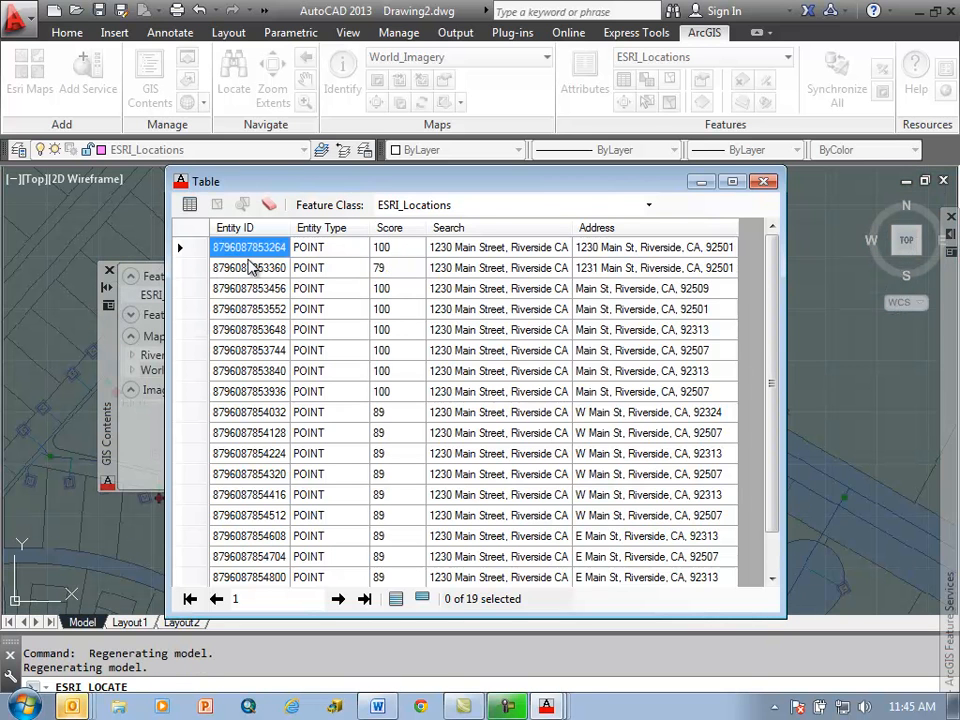
pyautogui.click(764, 180)
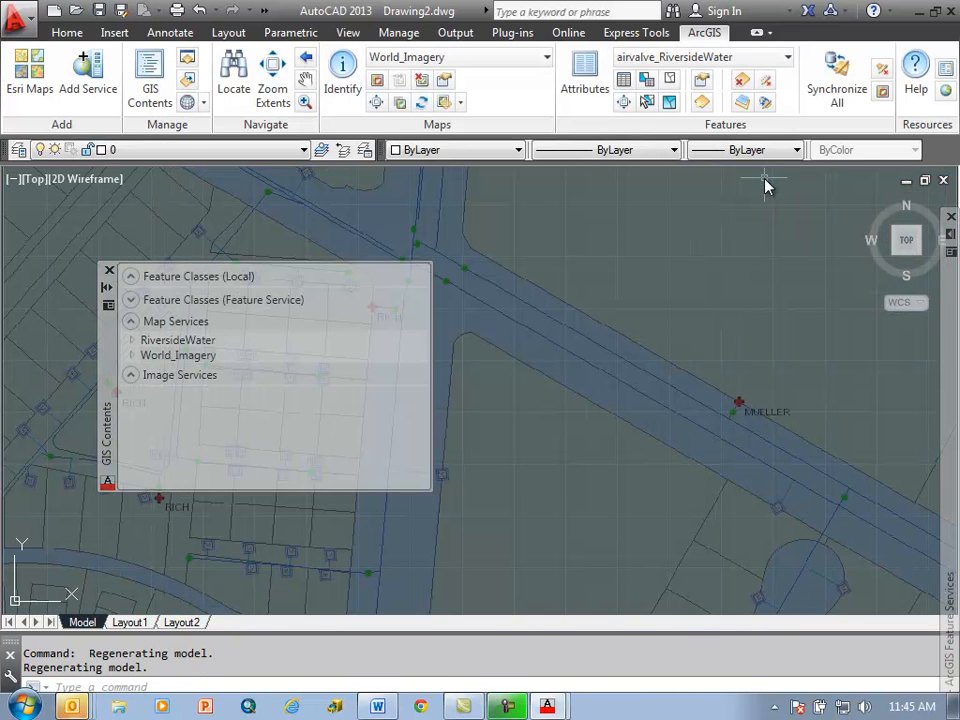
pyautogui.moveTo(490, 344)
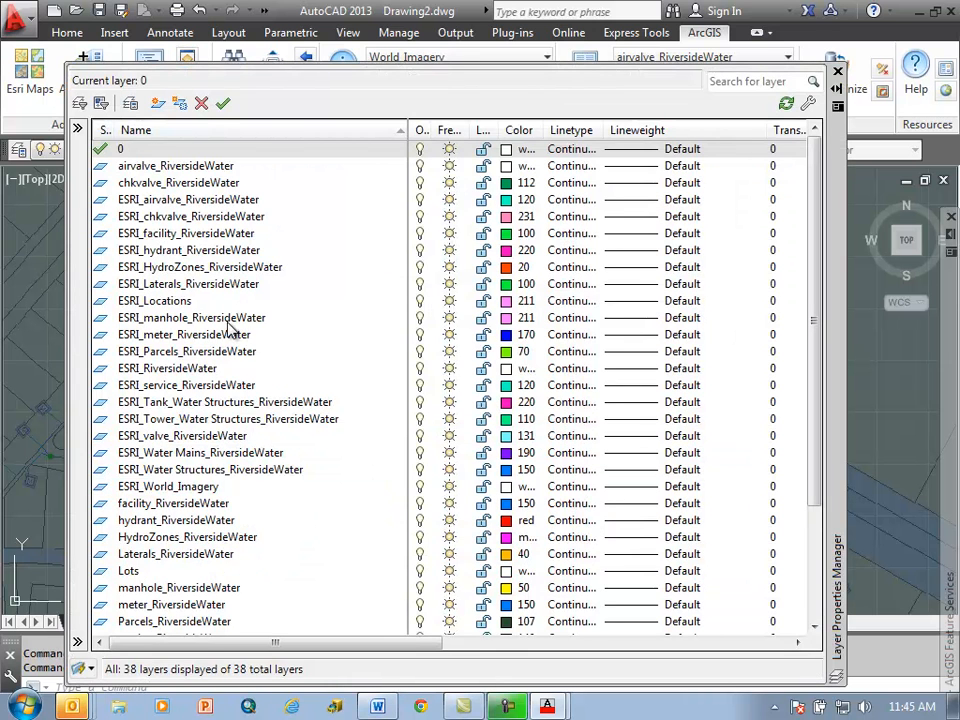
# Review the ESRI_facility_RiversideWater layer and symbol blocks, then dismiss the valve block insertion
pyautogui.click(508, 232)
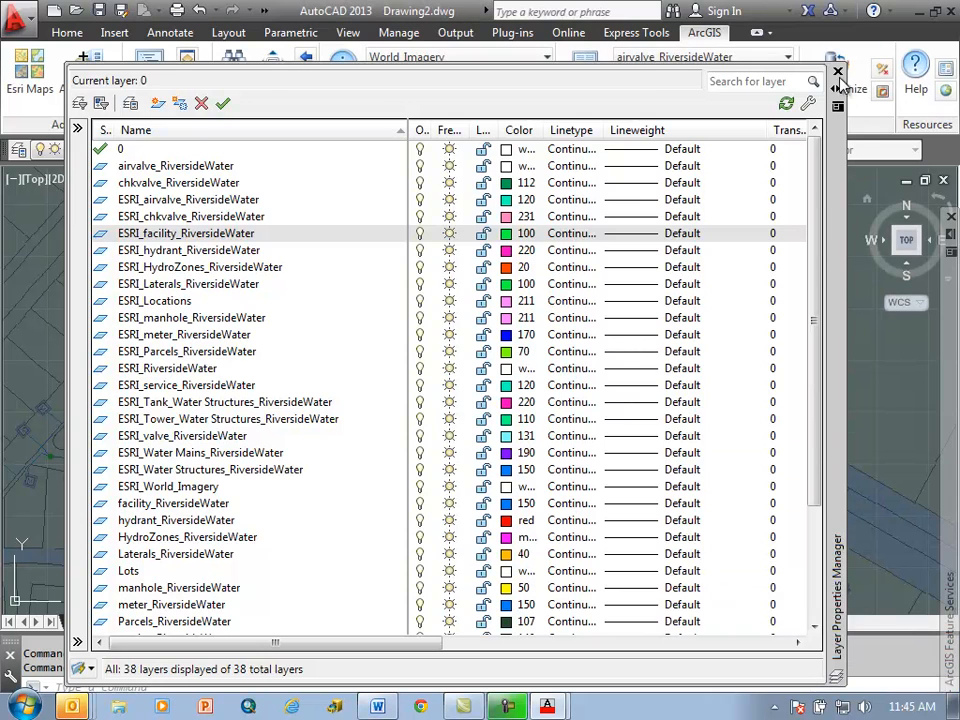
pyautogui.click(838, 72)
pyautogui.write('insert')
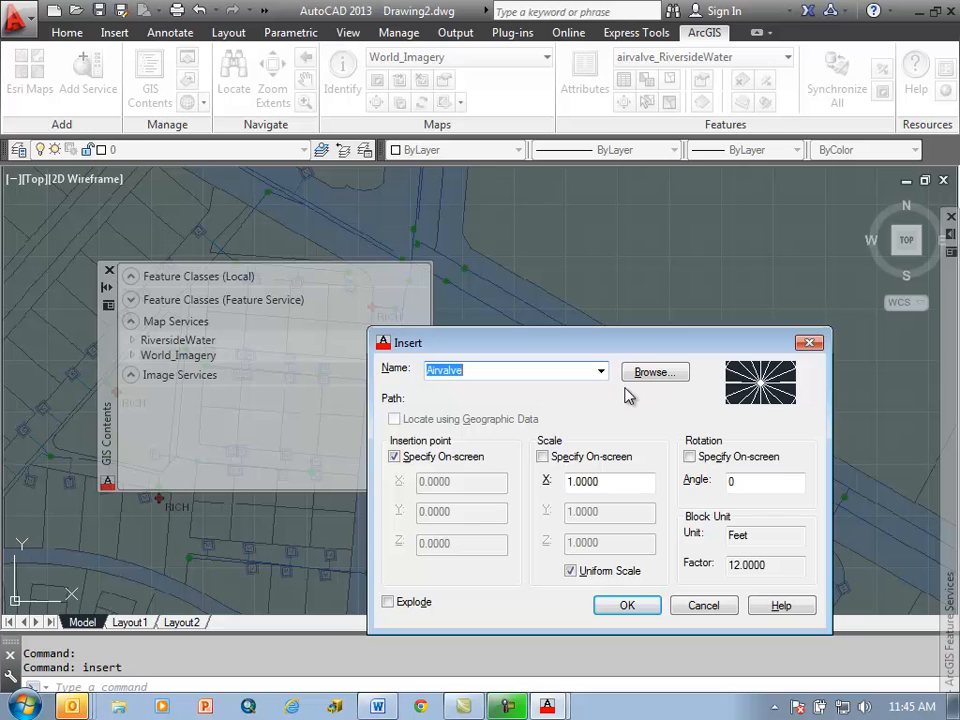
pyautogui.click(600, 370)
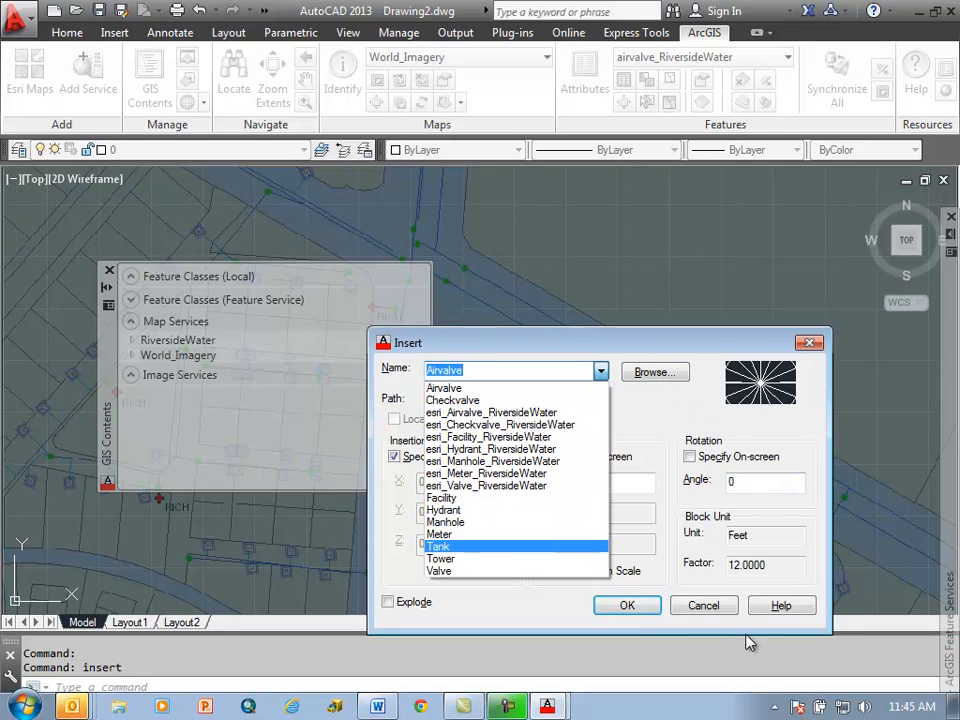
pyautogui.click(442, 546)
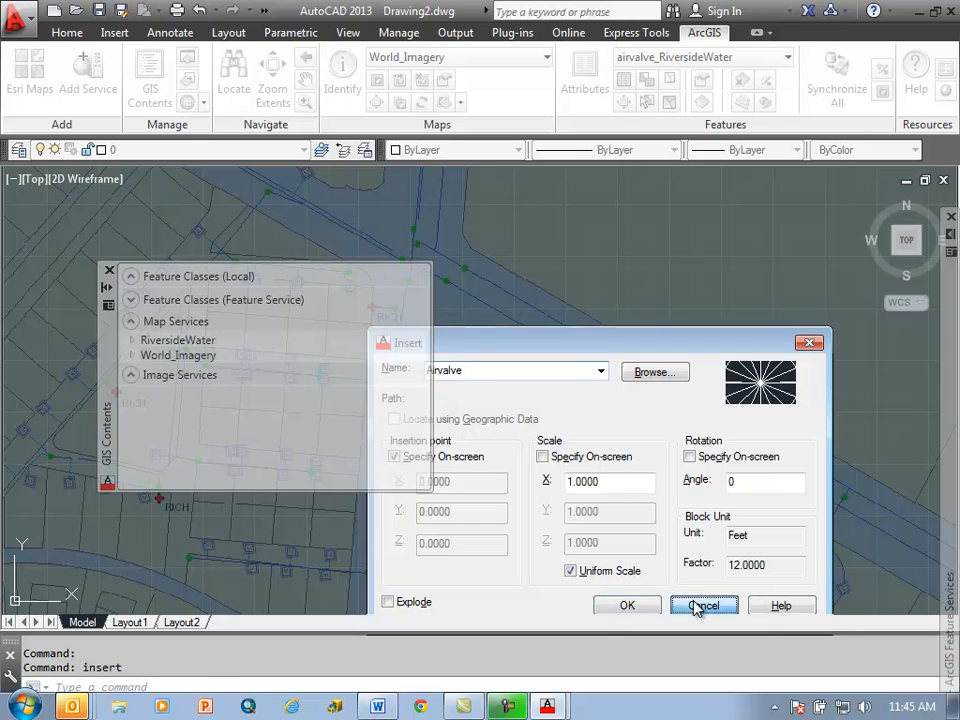
pyautogui.click(704, 604)
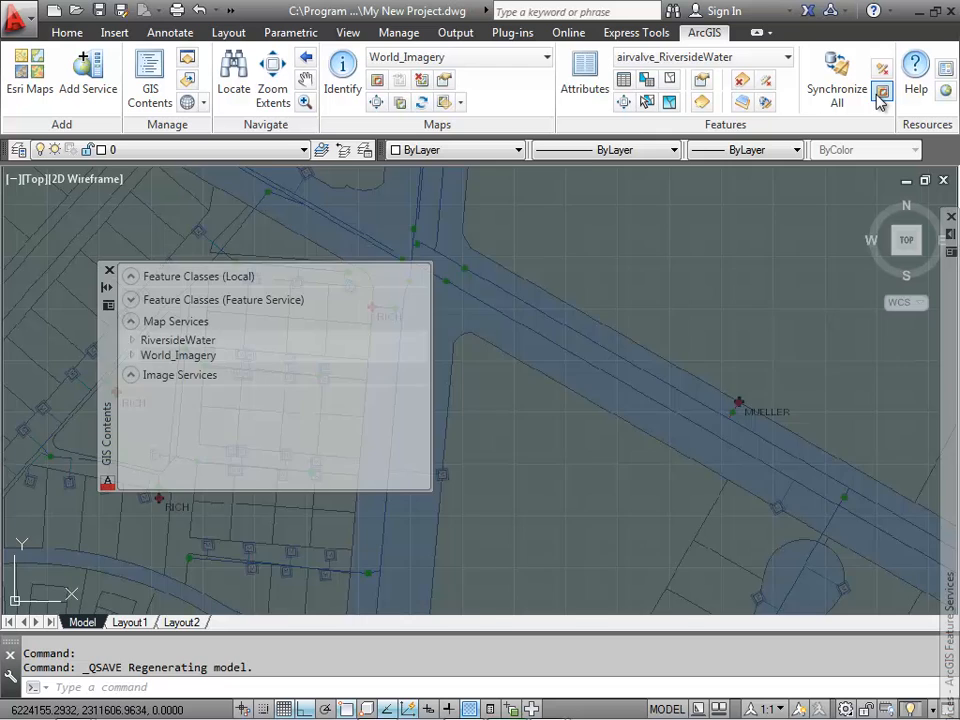
# Synchronize all RiversideWater feature service layers so parcels, meters and valves populate the map
pyautogui.click(132, 300)
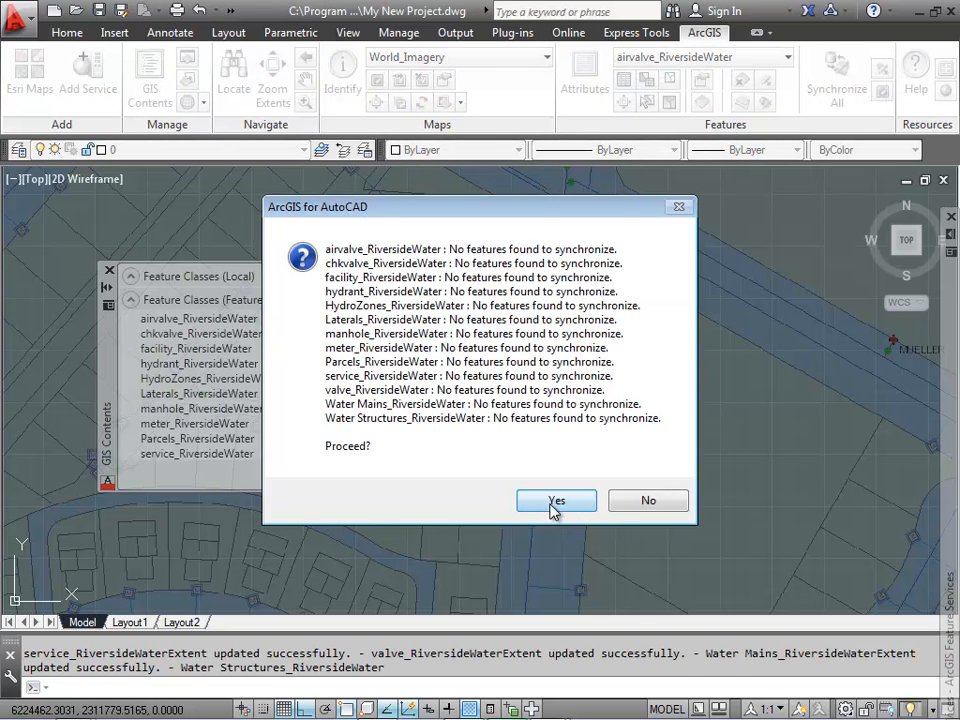
pyautogui.click(556, 500)
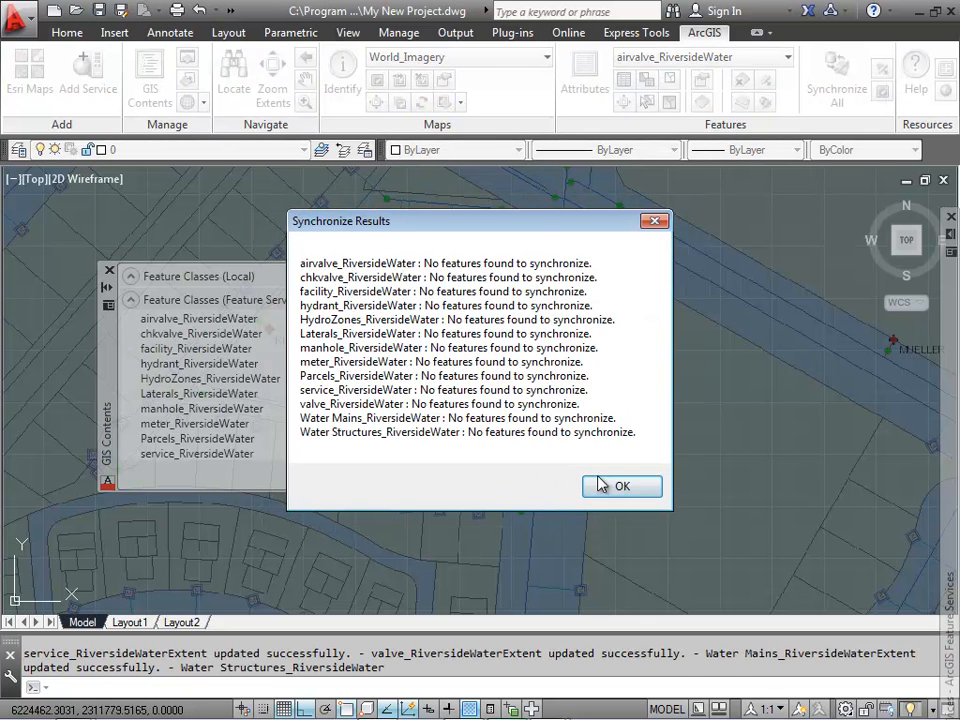
pyautogui.click(620, 486)
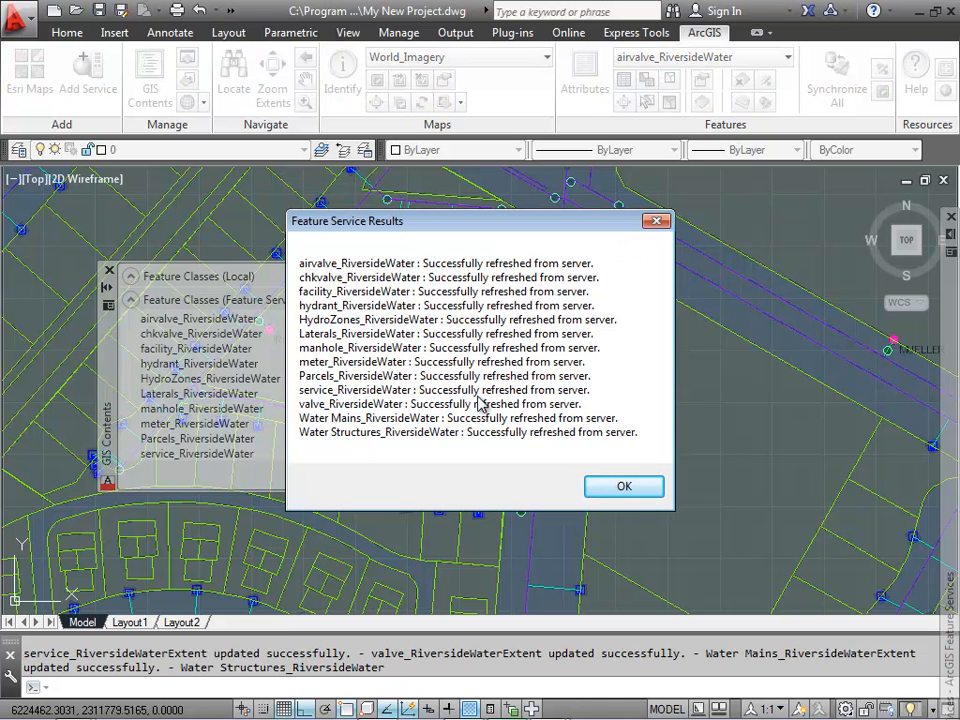
pyautogui.click(624, 486)
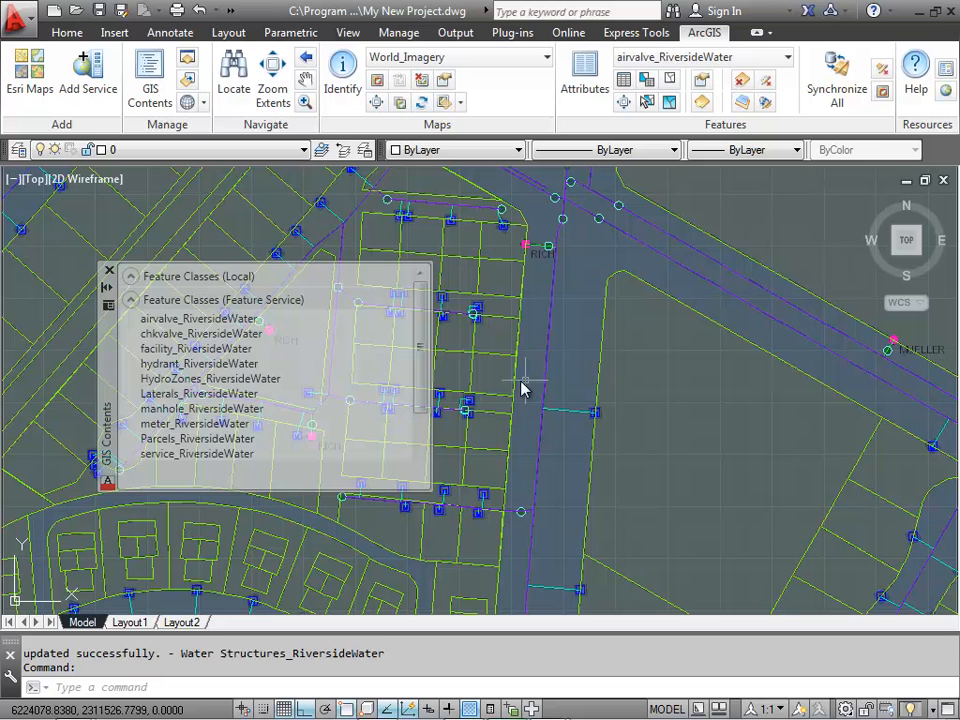
pyautogui.moveTo(296, 320)
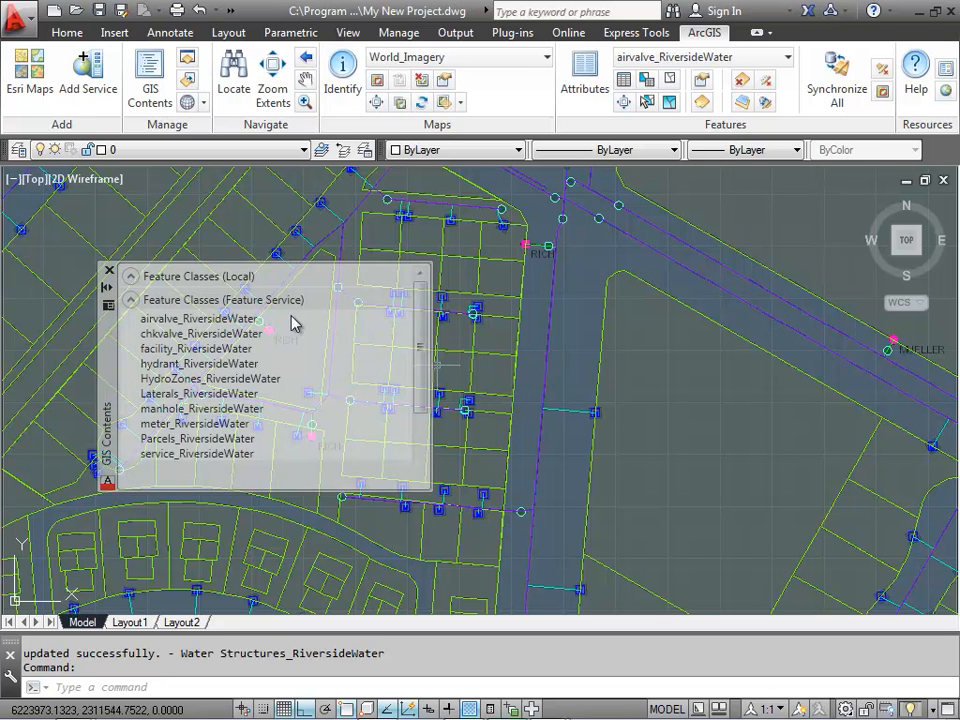
pyautogui.moveTo(176, 304)
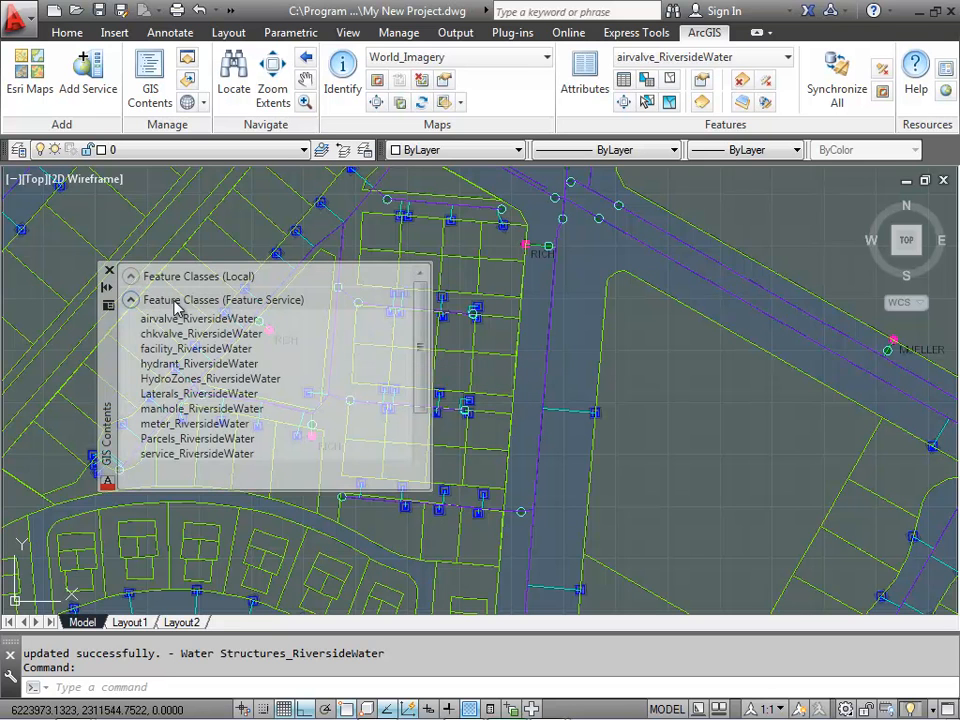
# Extract the feature service layers to local feature classes, leaving chkvalve_RiversideWater active
pyautogui.rightClick(224, 300)
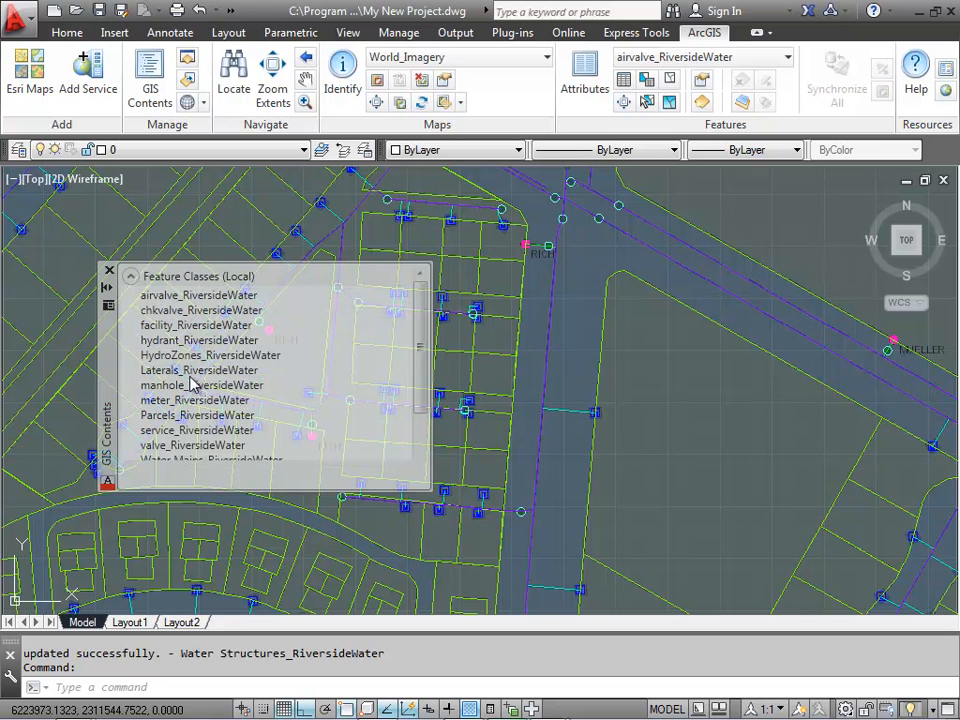
pyautogui.scroll(-3)
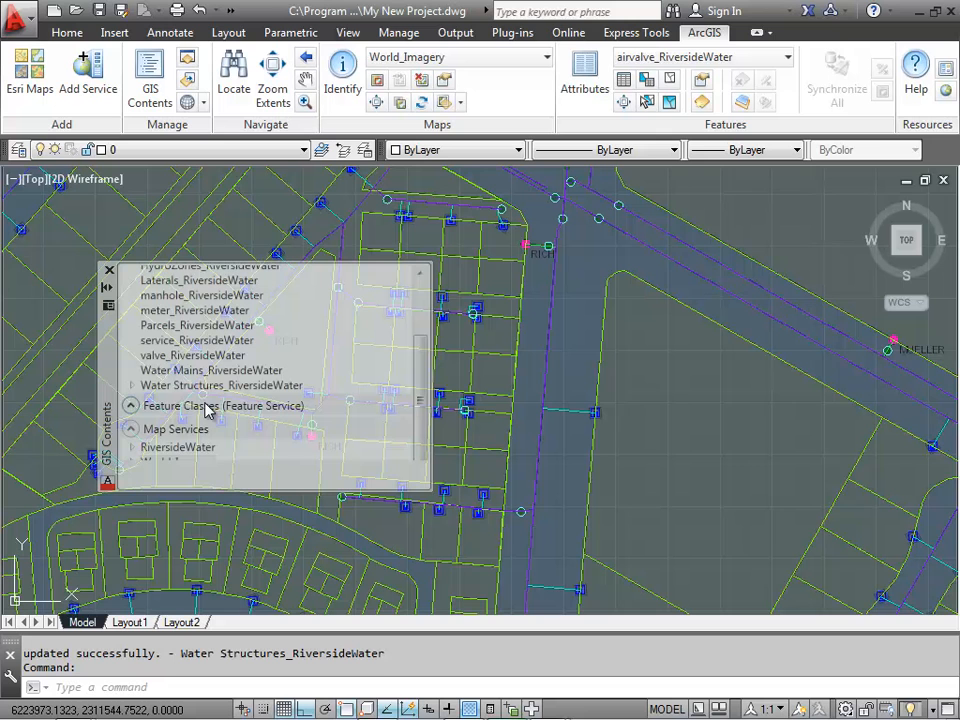
pyautogui.moveTo(416, 412)
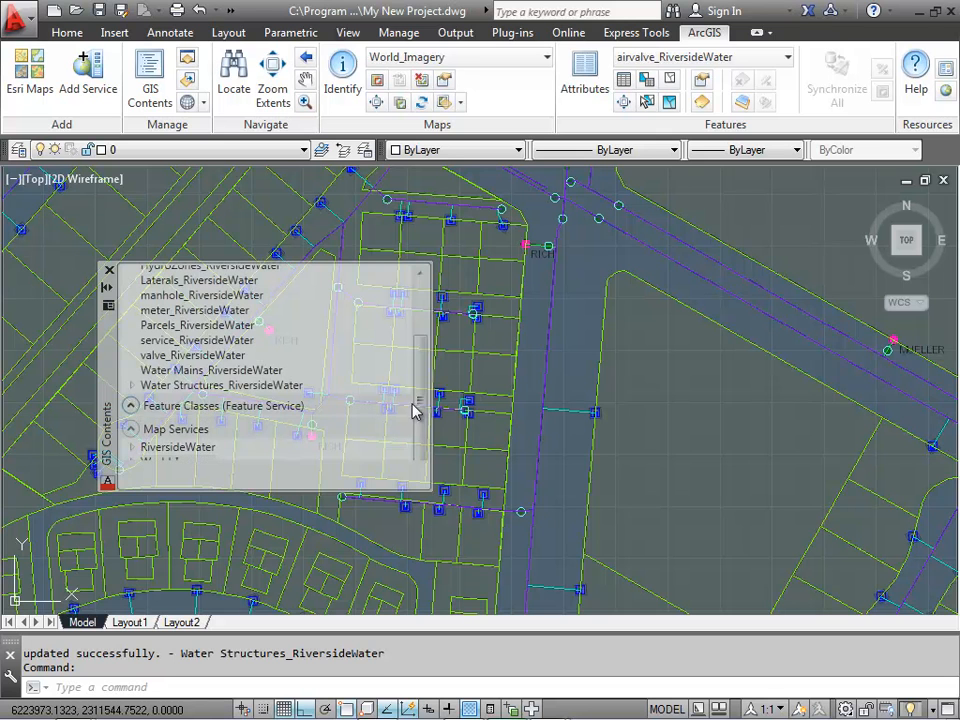
pyautogui.scroll(3)
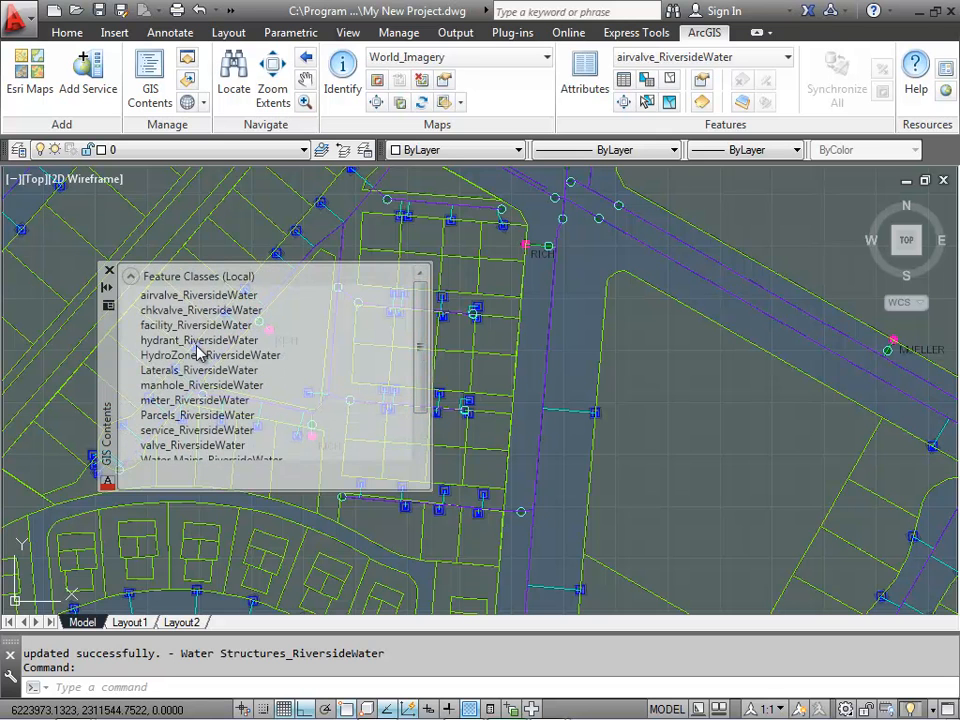
pyautogui.click(132, 276)
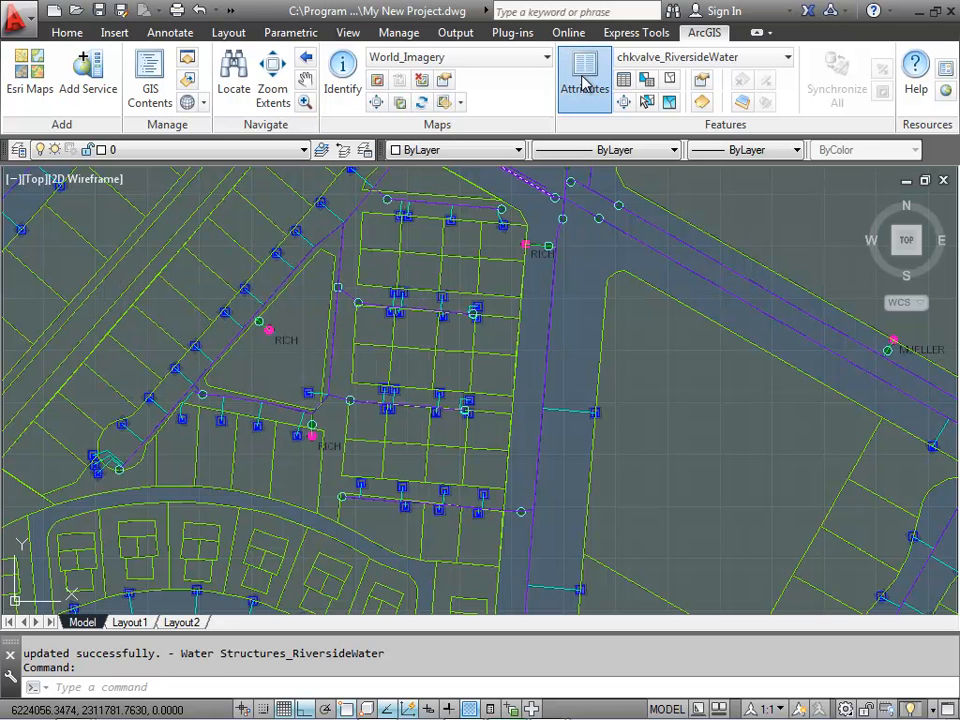
# Inspect a parcel's feature attributes with the ArcGIS Attributes tool and dismiss the window
pyautogui.click(584, 76)
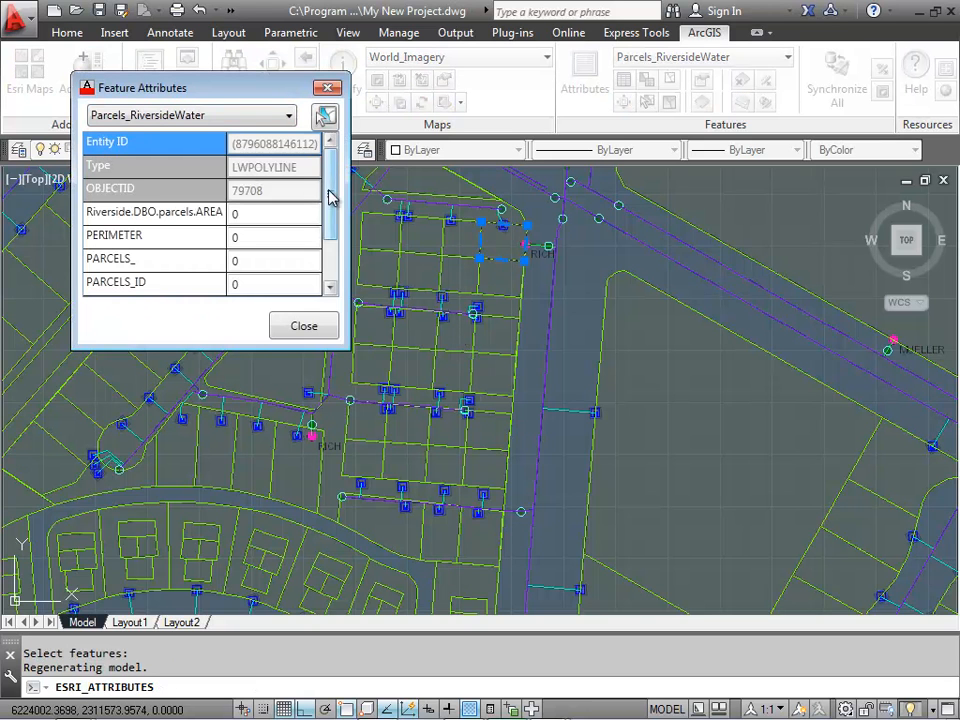
pyautogui.click(304, 324)
pyautogui.write('list')
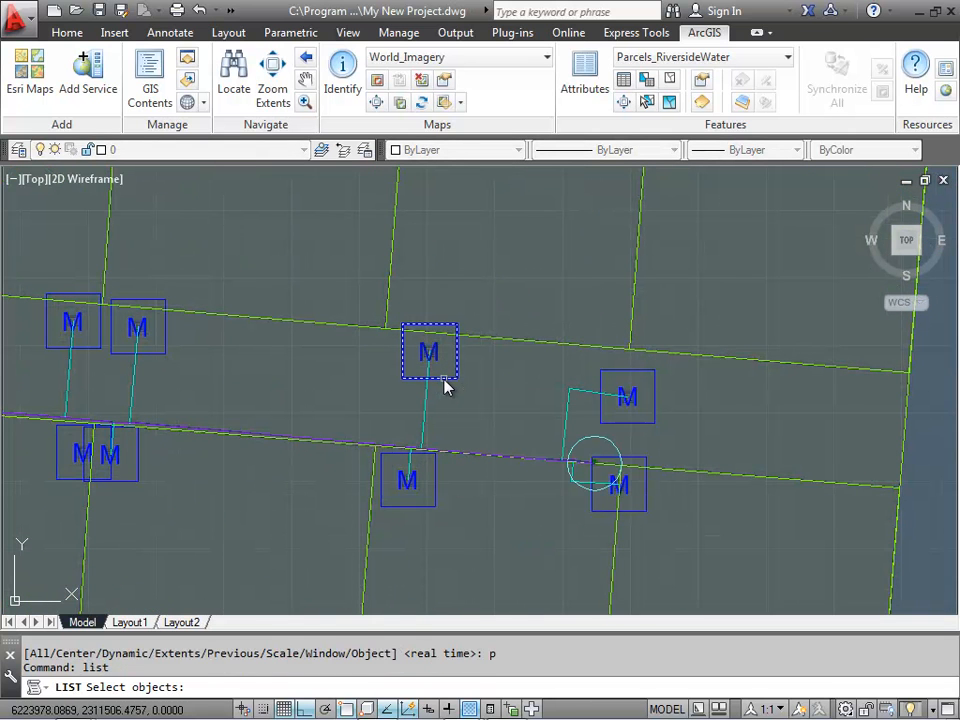
pyautogui.click(430, 352)
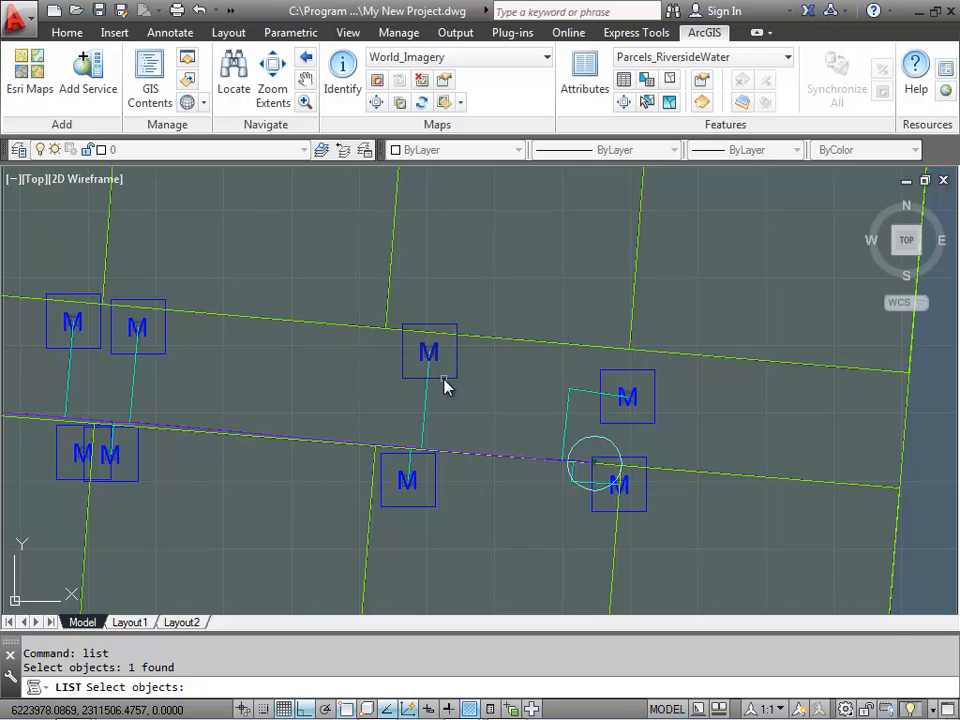
pyautogui.press('Return')
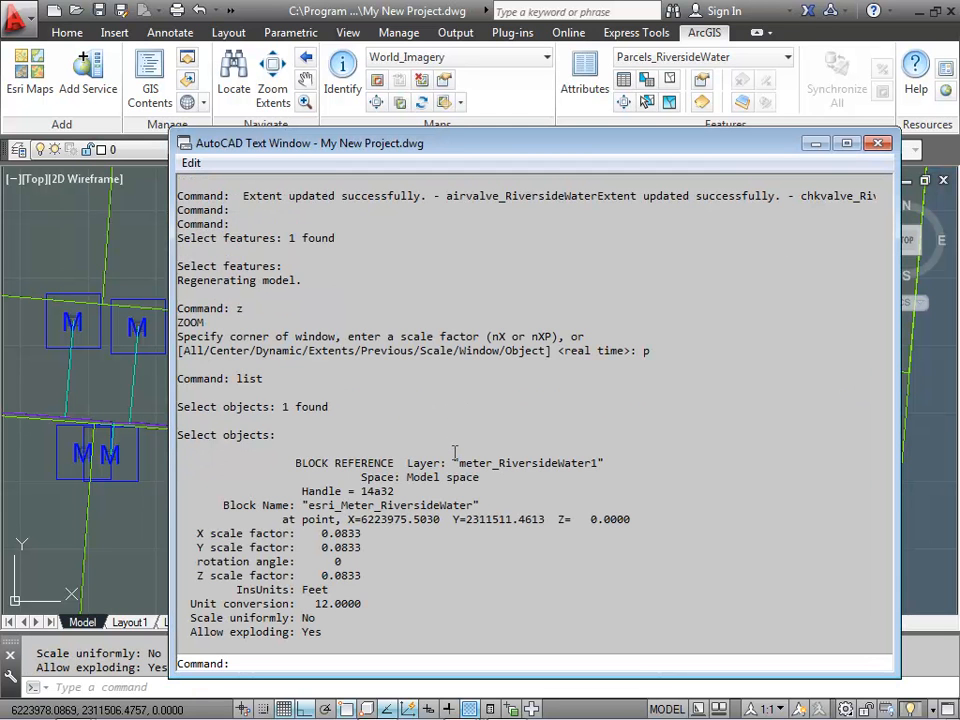
pyautogui.doubleClick(528, 462)
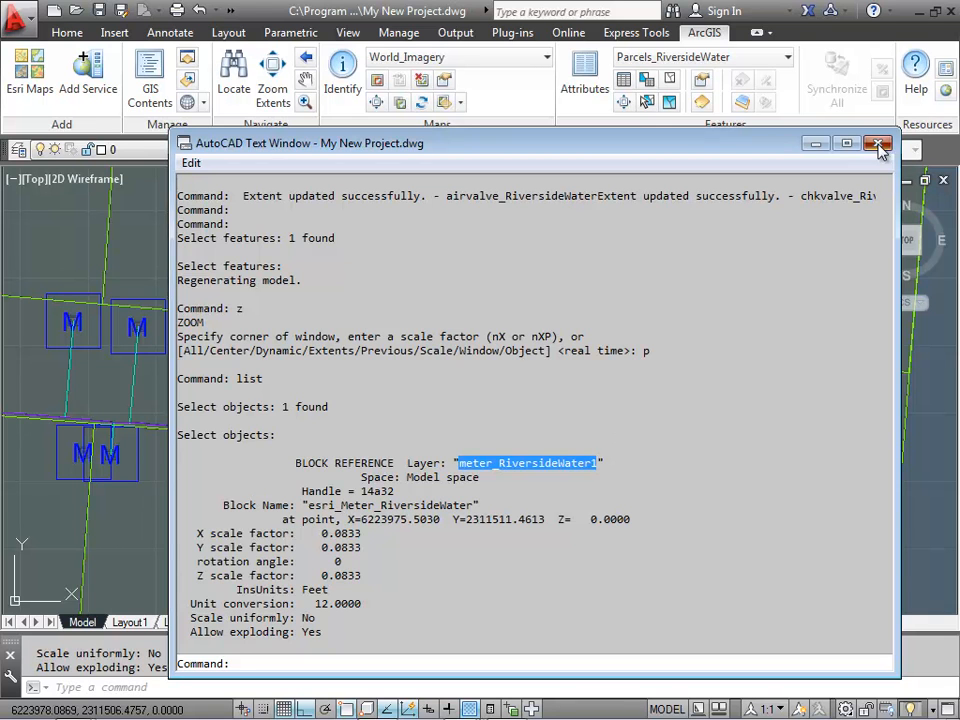
pyautogui.click(878, 144)
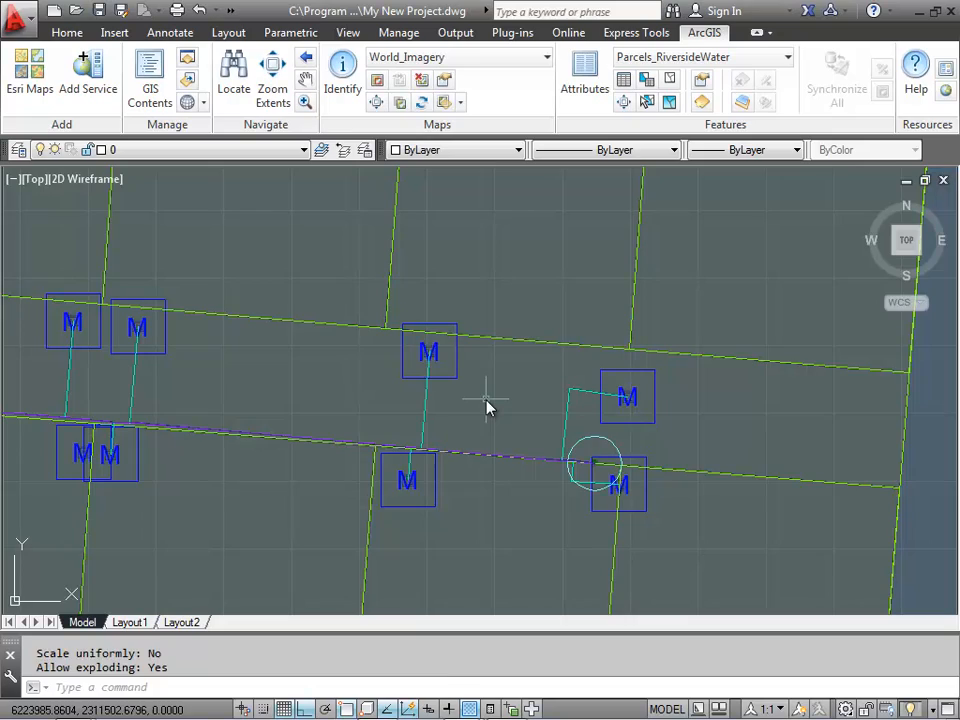